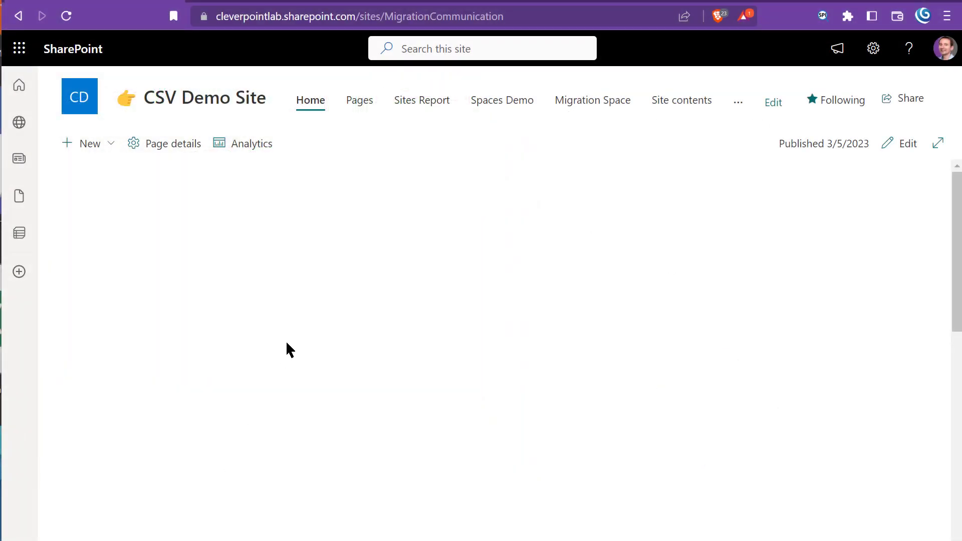
# Step: Start a new list from CSV and upload People.csv from this computer
pyautogui.click(89, 143)
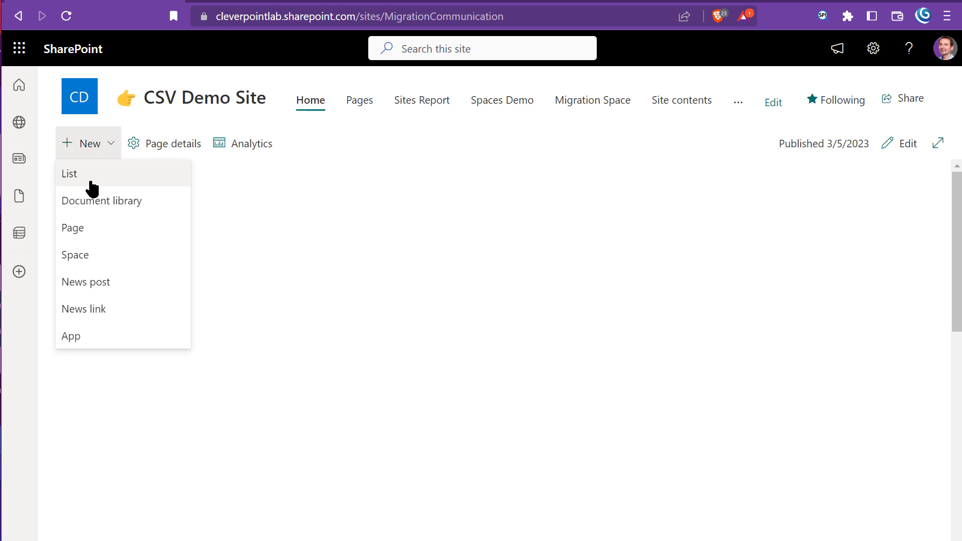
pyautogui.click(69, 174)
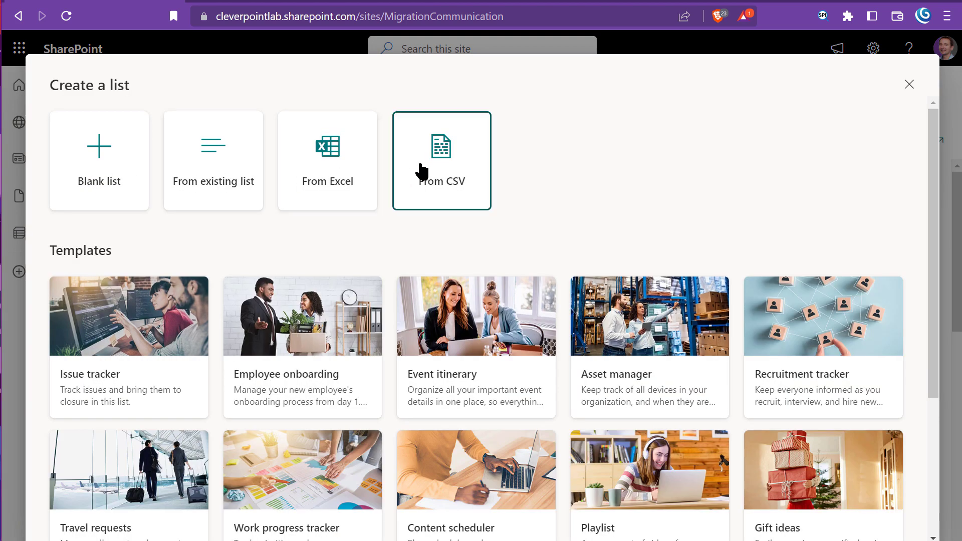
pyautogui.click(441, 161)
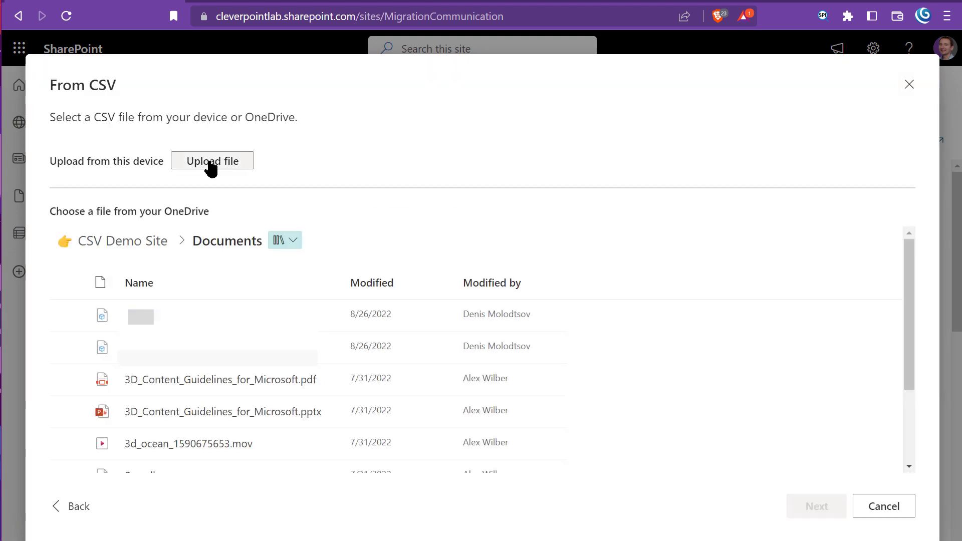
pyautogui.click(212, 160)
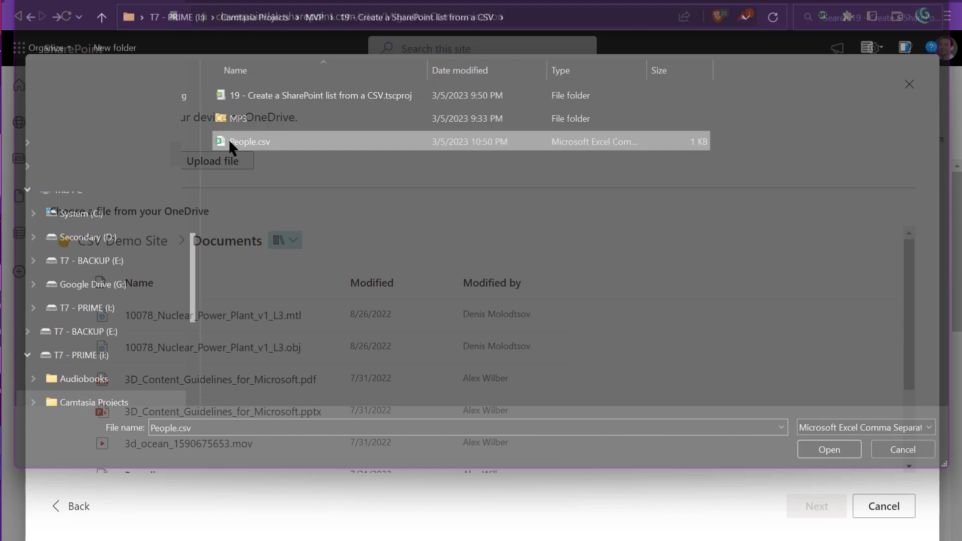
pyautogui.click(828, 449)
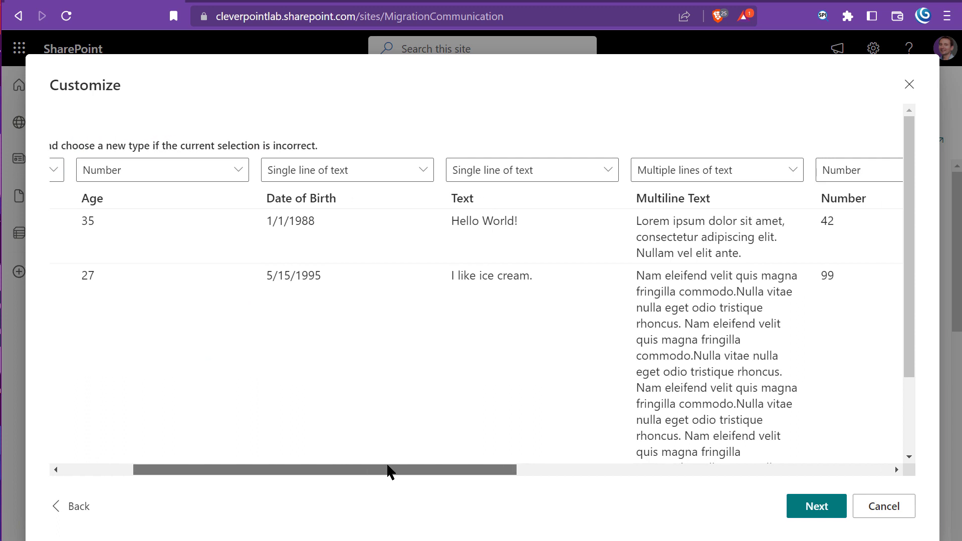
# Step: Scroll the column preview and pick a new type for Date of Birth
pyautogui.hscroll(3)
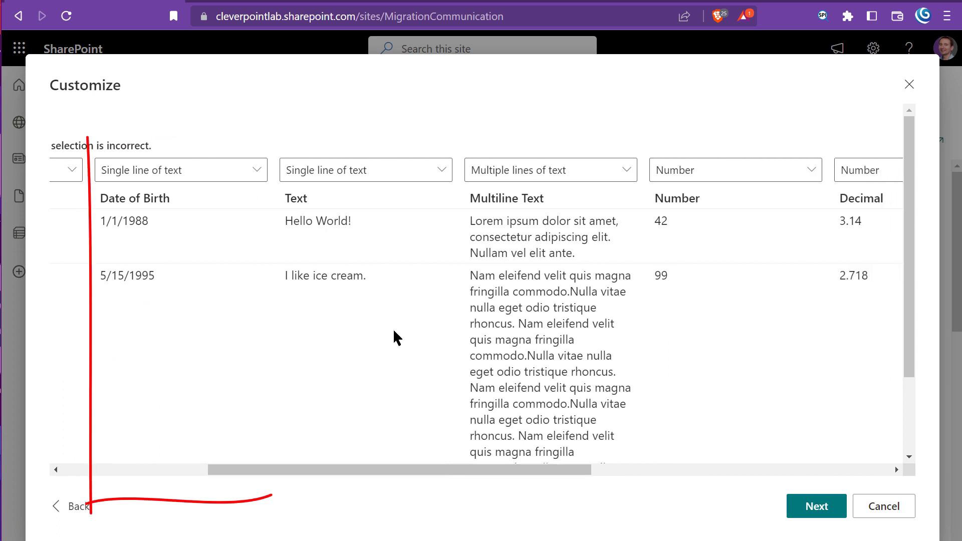
pyautogui.click(181, 170)
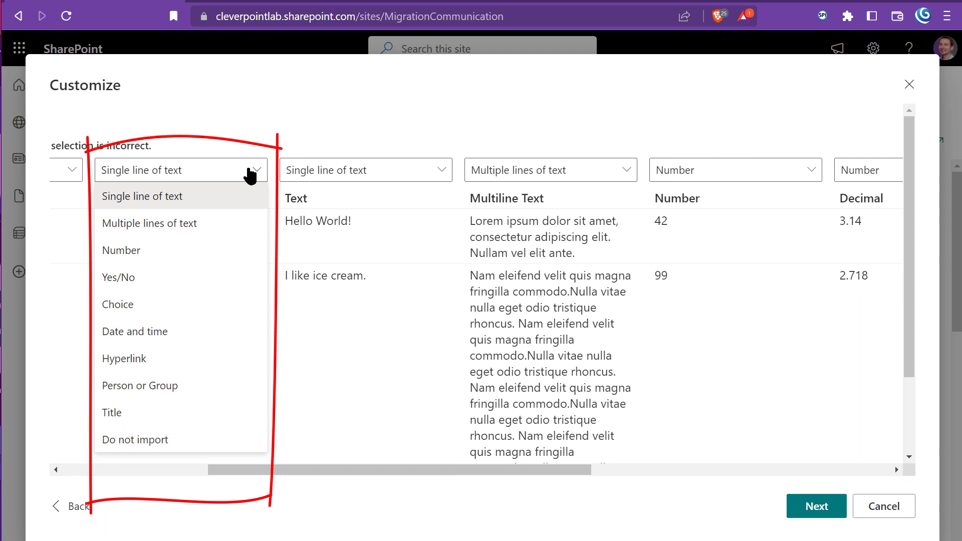
pyautogui.click(134, 331)
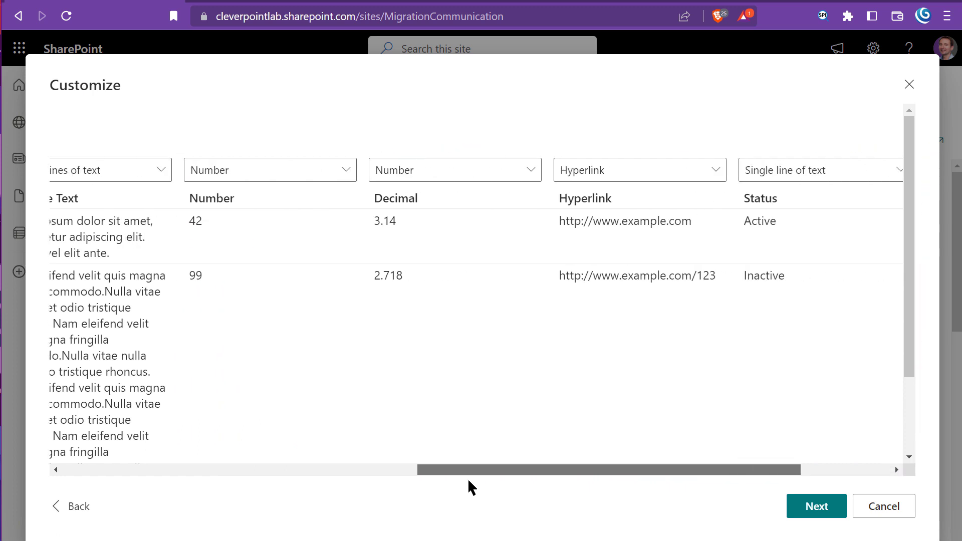
# Step: Set the Status column type to Choice and the Yes/No column to Yes/No
pyautogui.hscroll(3)
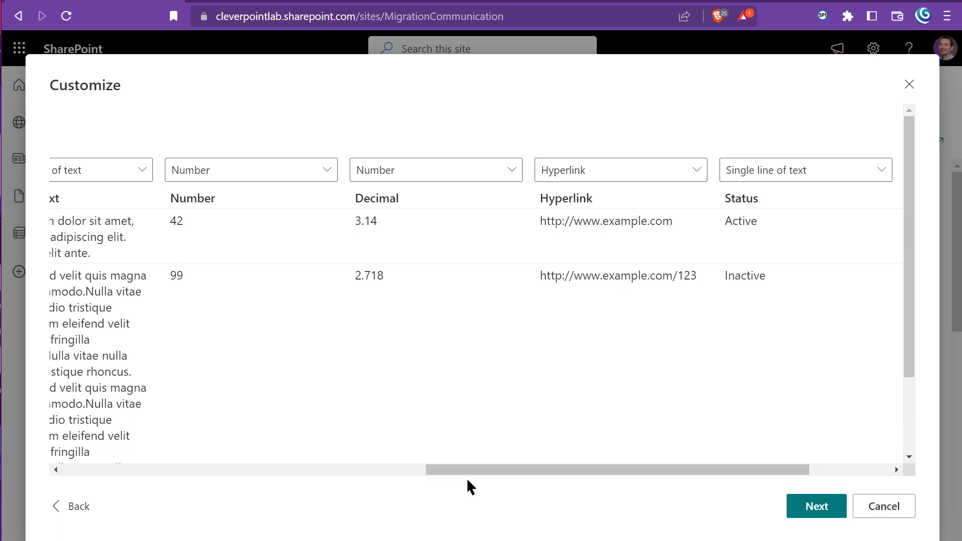
pyautogui.moveTo(793, 186)
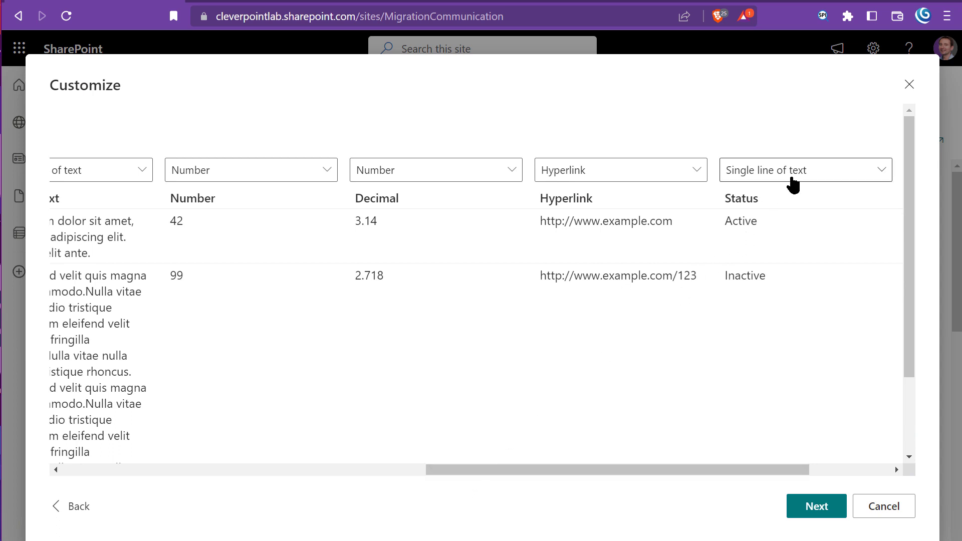
pyautogui.click(799, 170)
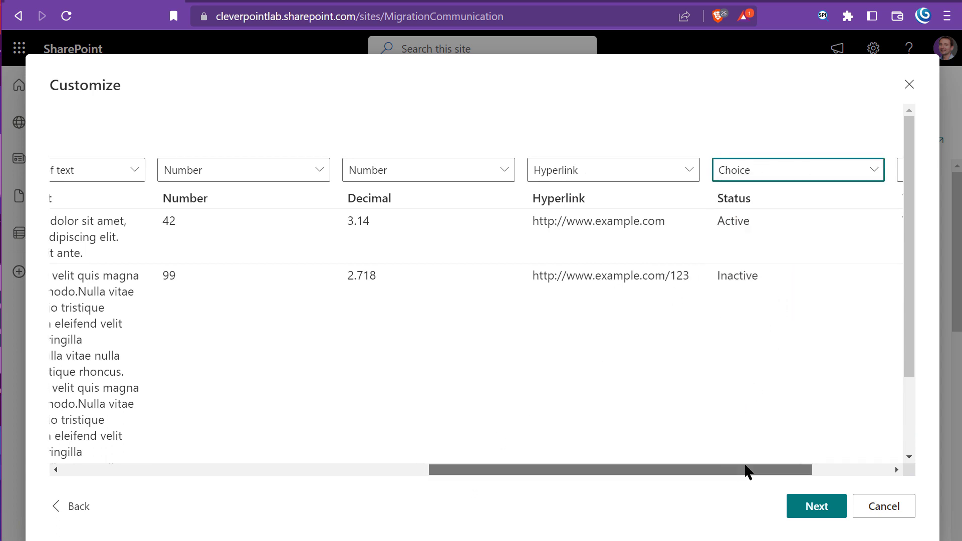
pyautogui.hscroll(3)
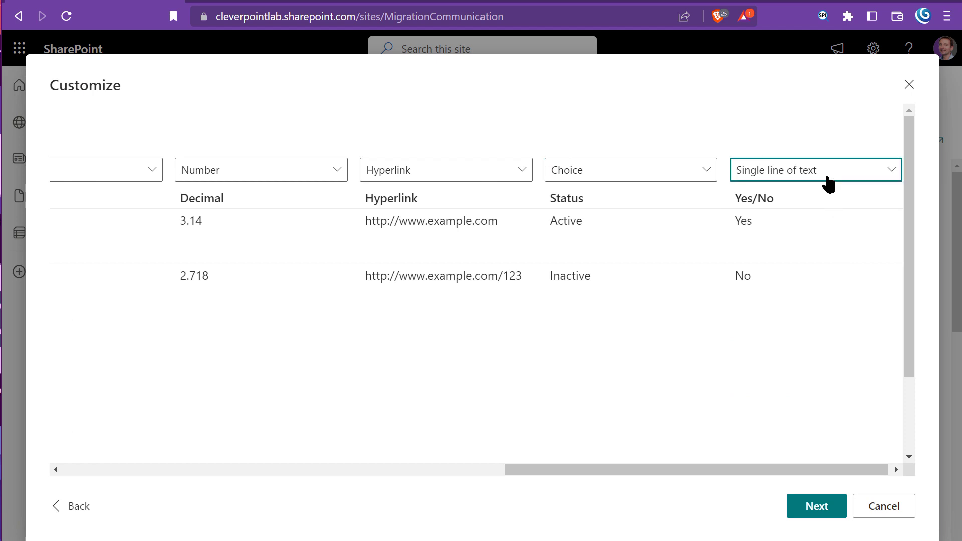
pyautogui.click(814, 170)
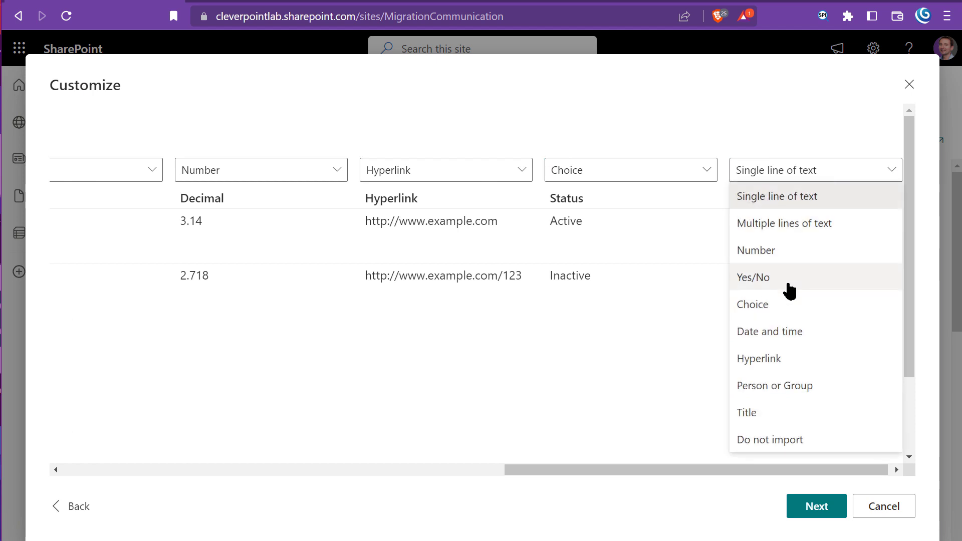
pyautogui.click(752, 277)
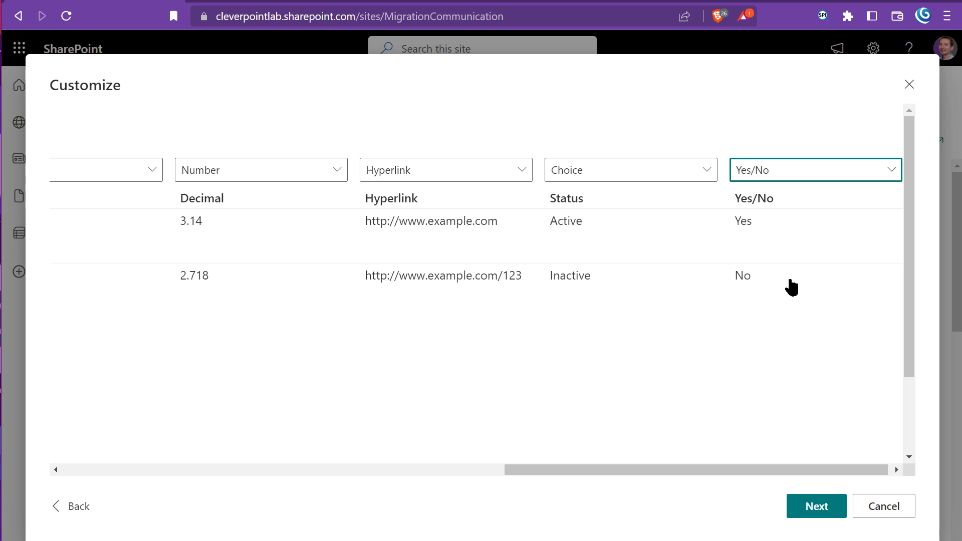
# Step: Name the list People, create it, and scroll back over the imported rows
pyautogui.click(815, 506)
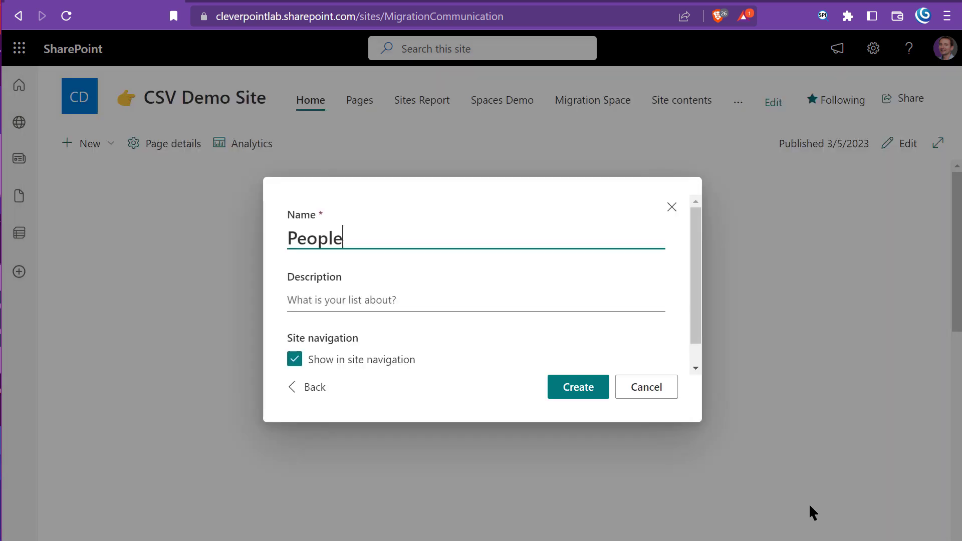
pyautogui.moveTo(778, 480)
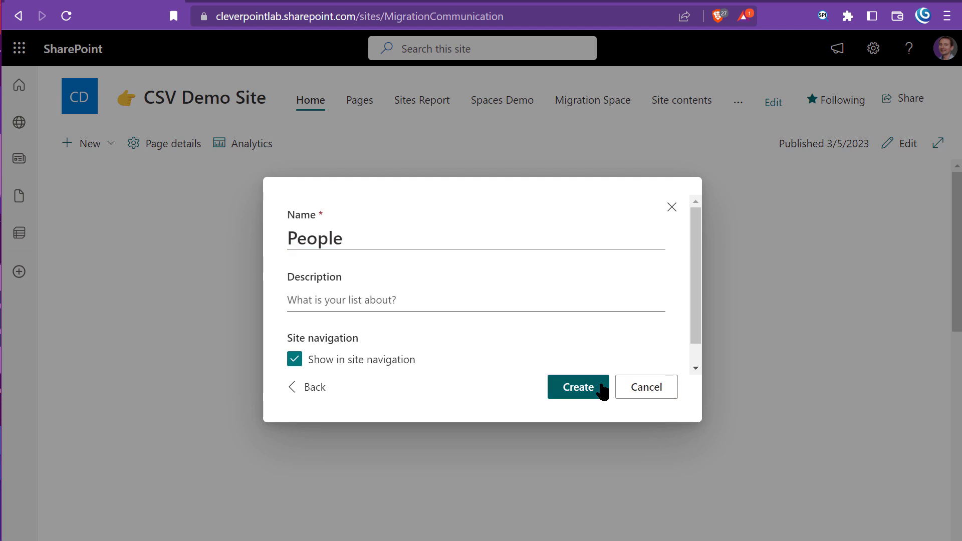
pyautogui.click(577, 388)
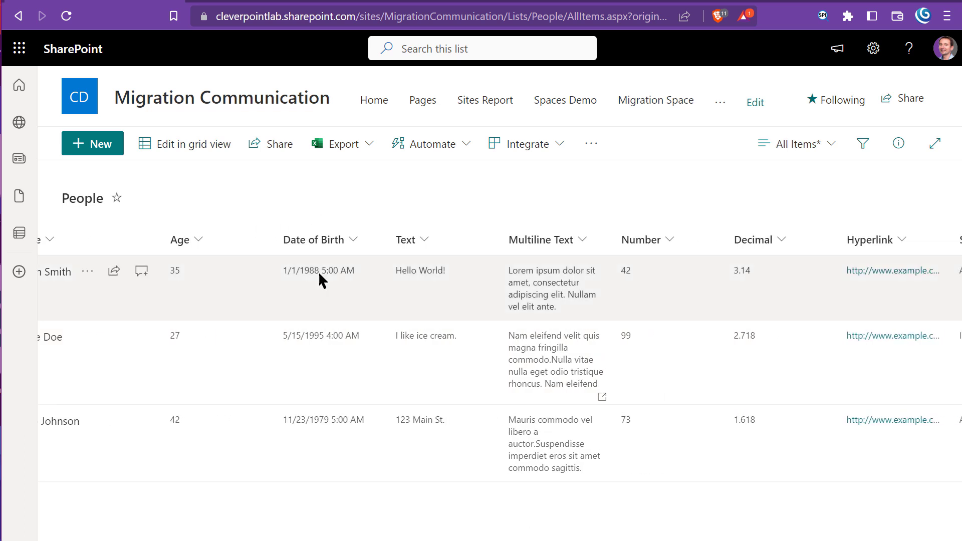
pyautogui.hscroll(-3)
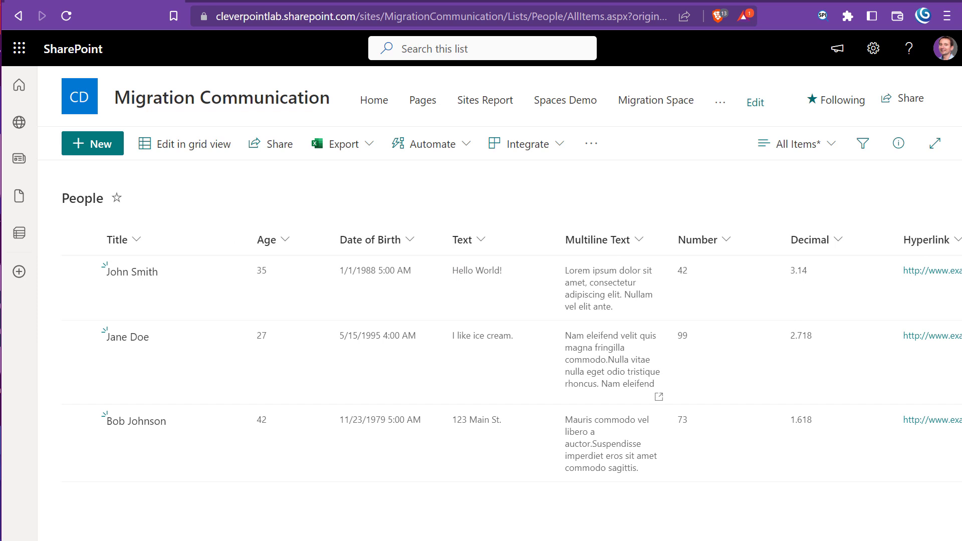